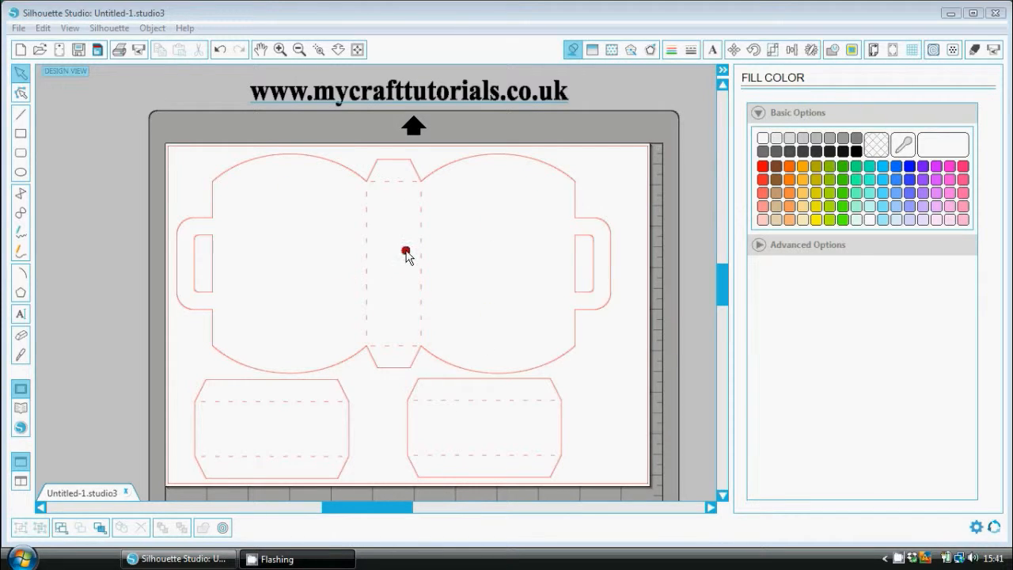
pyautogui.moveTo(379, 225)
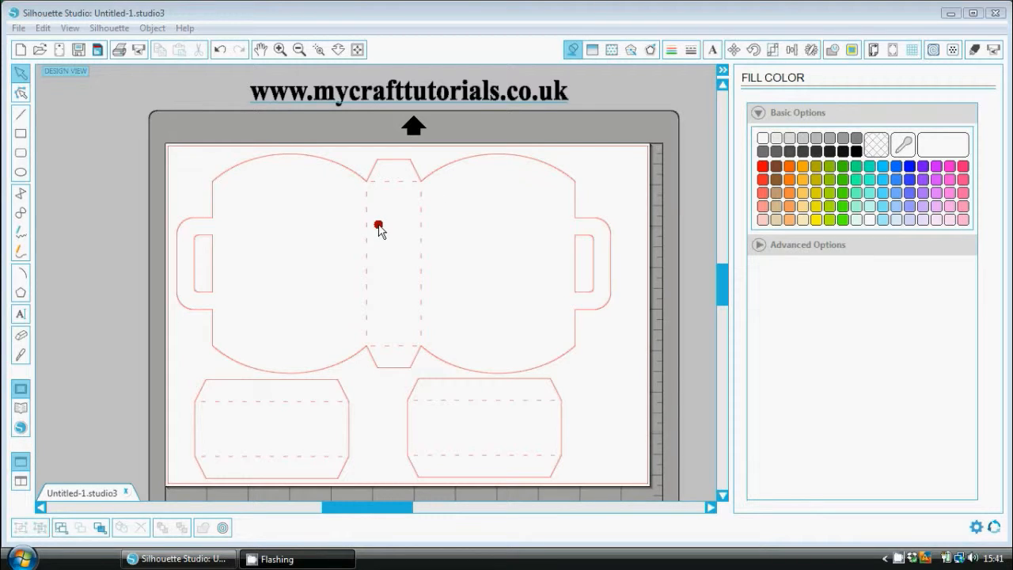
pyautogui.moveTo(388, 256)
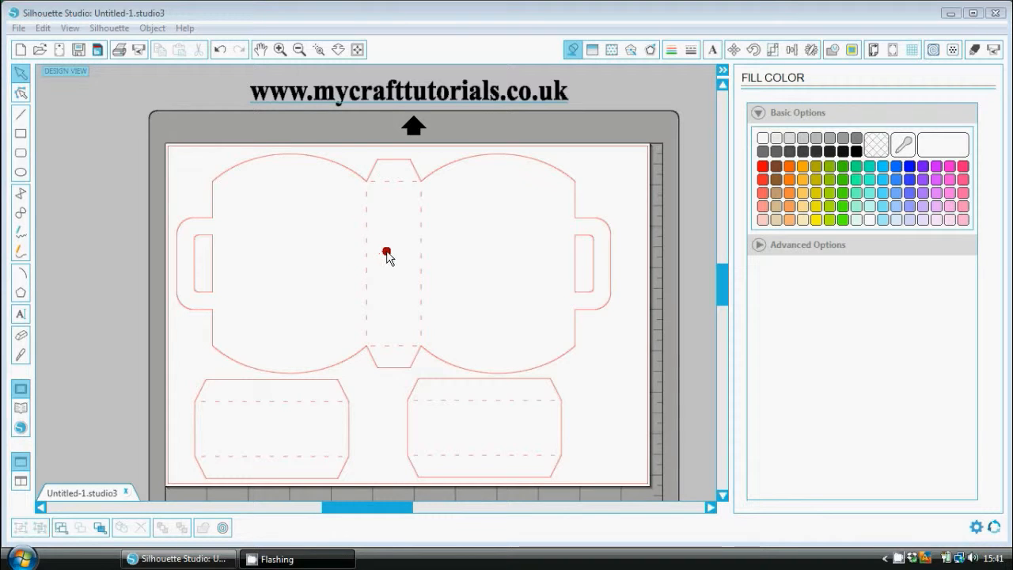
pyautogui.moveTo(399, 261)
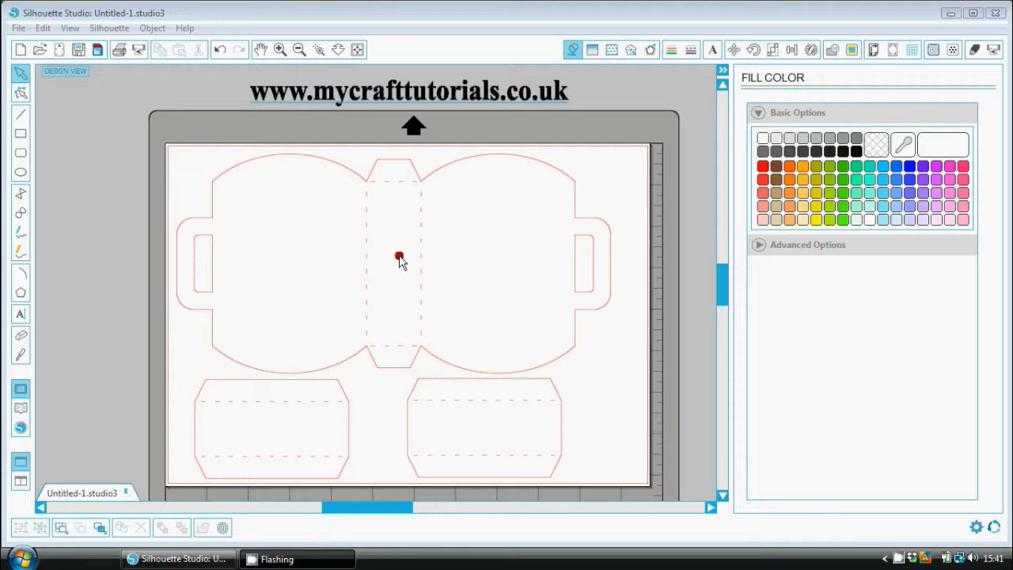
pyautogui.moveTo(443, 190)
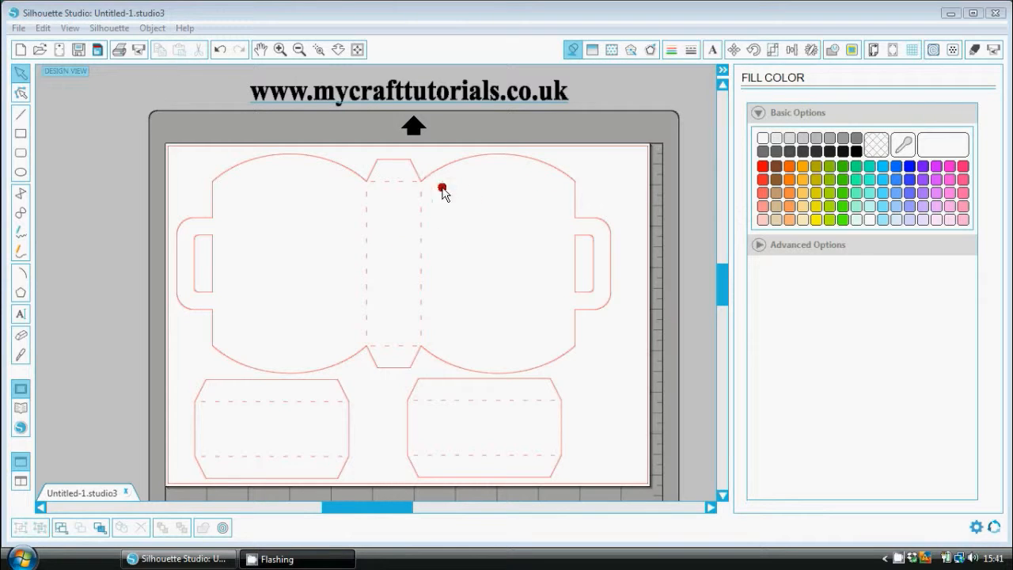
# Select the entire handbag box pattern on the mat with a single click
pyautogui.click(442, 188)
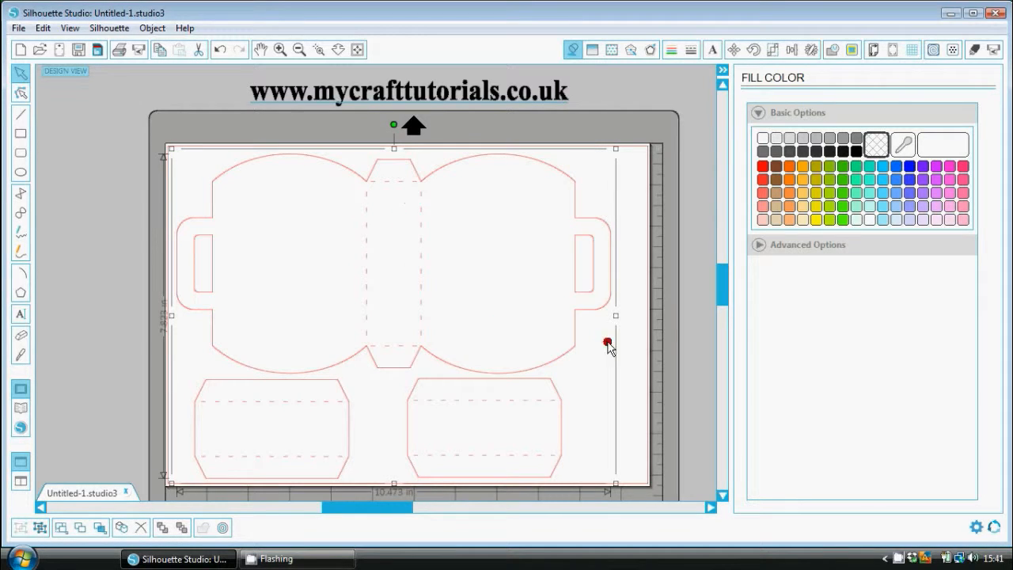
pyautogui.moveTo(71, 357)
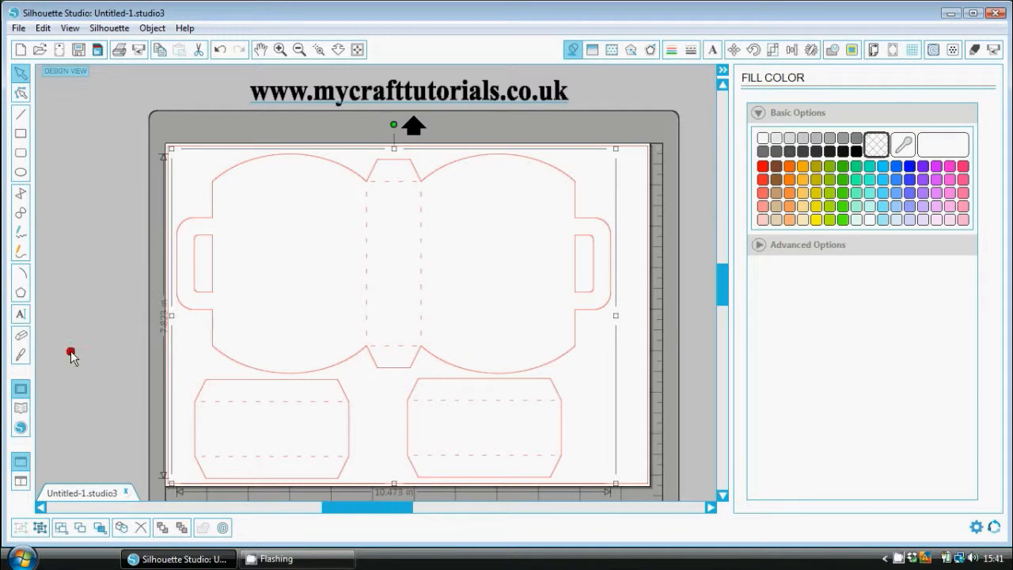
pyautogui.moveTo(186, 393)
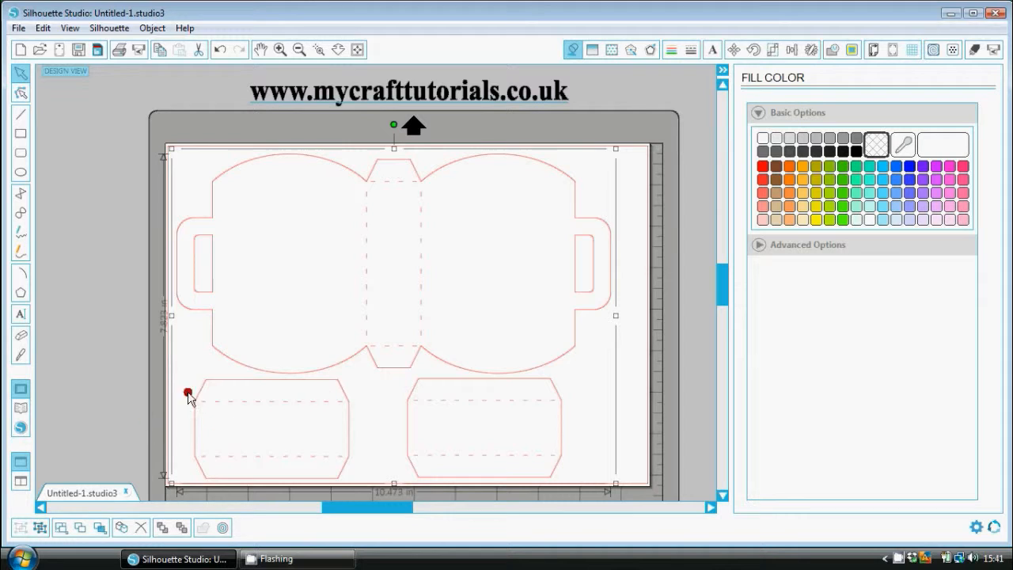
pyautogui.moveTo(446, 212)
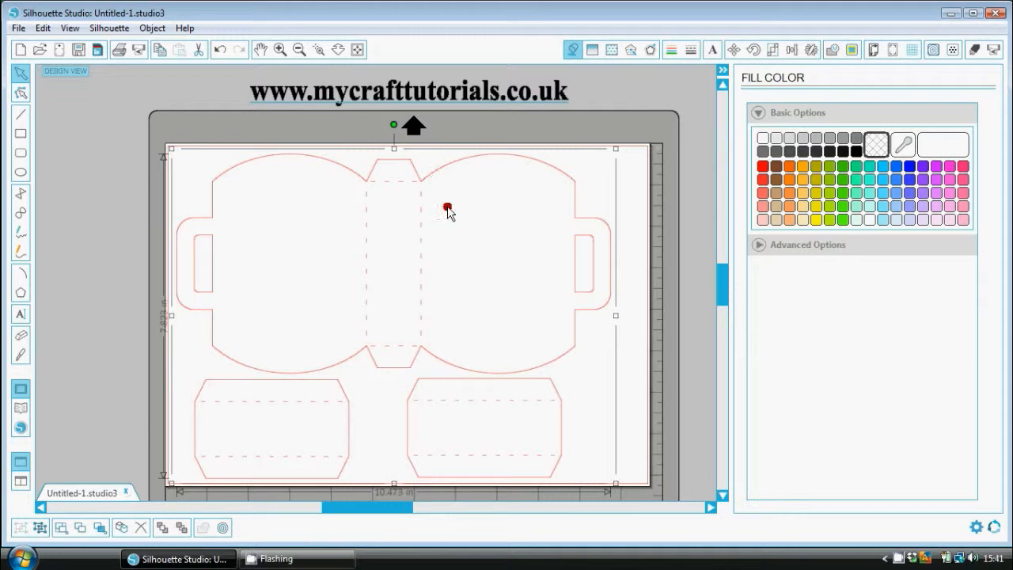
pyautogui.moveTo(504, 377)
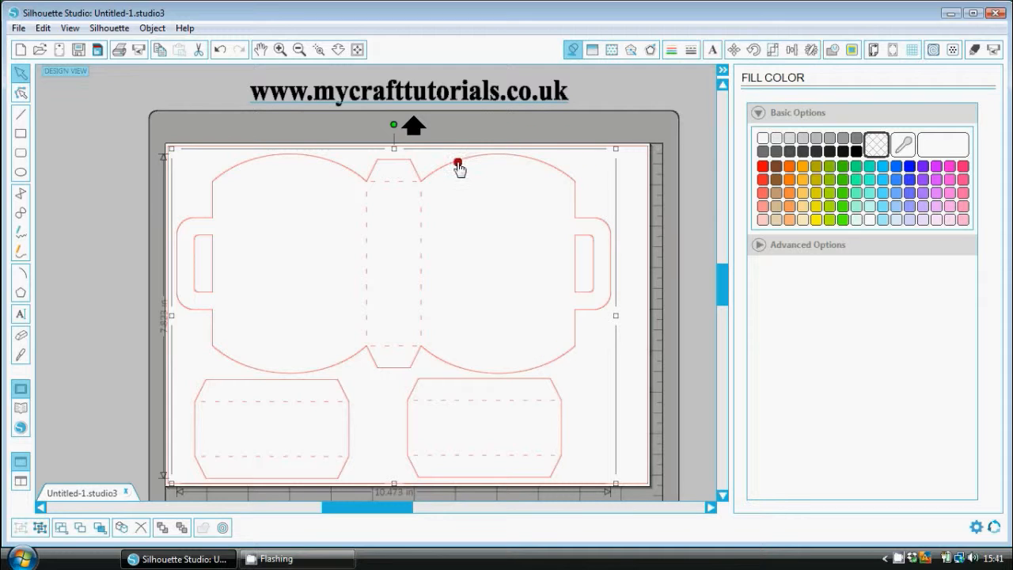
pyautogui.moveTo(374, 252)
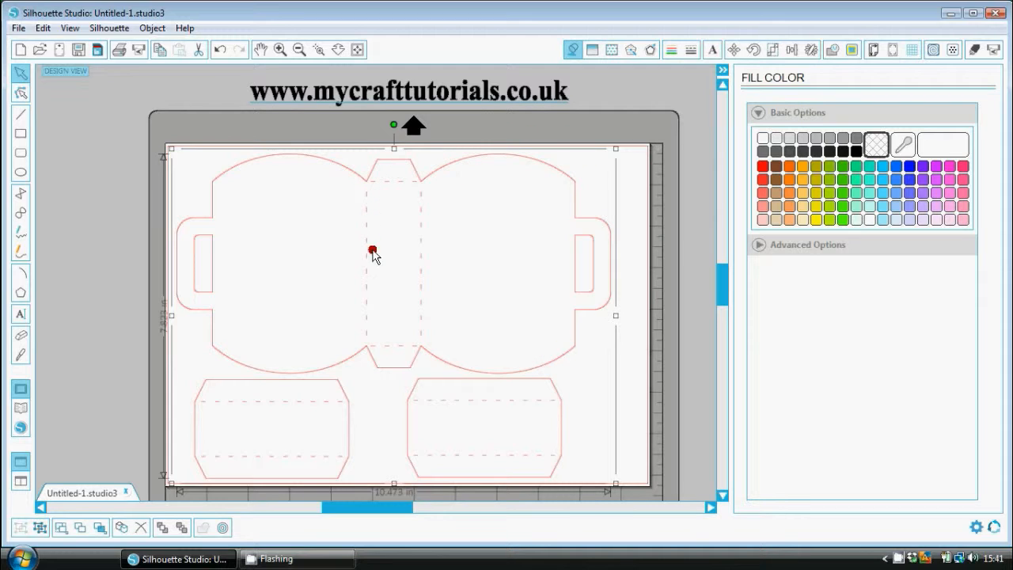
pyautogui.moveTo(421, 277)
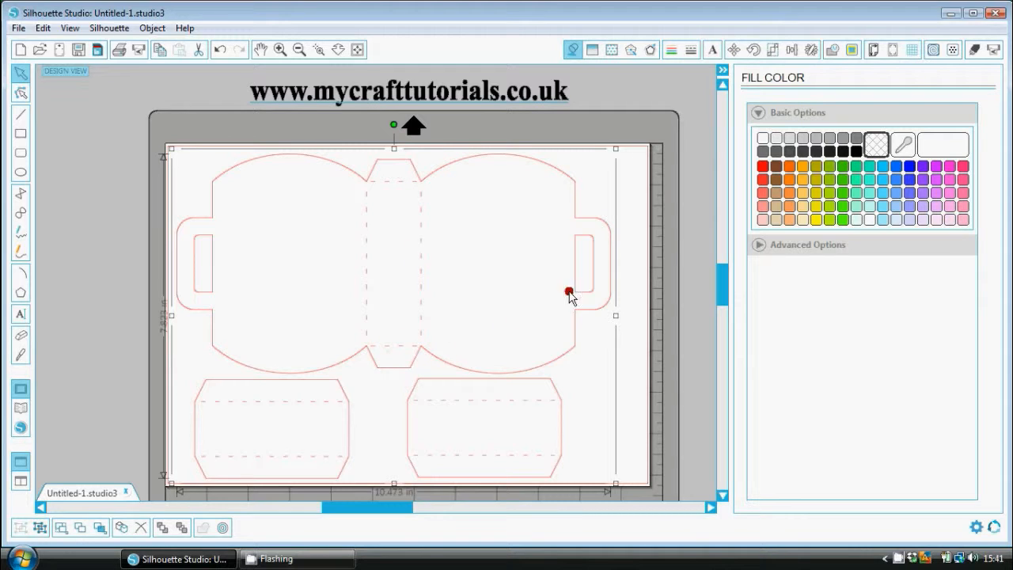
pyautogui.moveTo(361, 408)
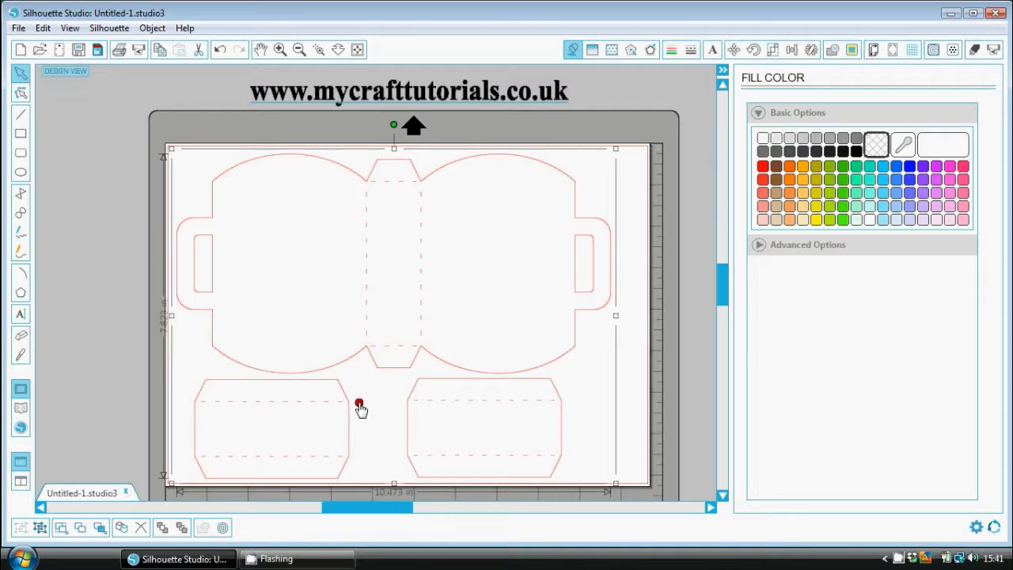
pyautogui.moveTo(697, 172)
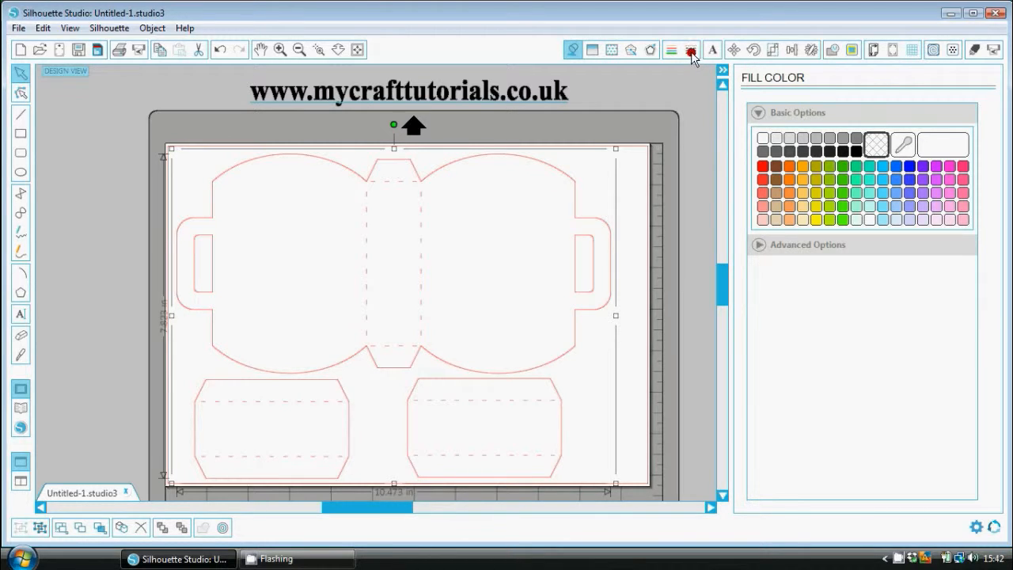
# Raise the selected pattern's line thickness to 0.5 pt in Line Style
pyautogui.click(690, 49)
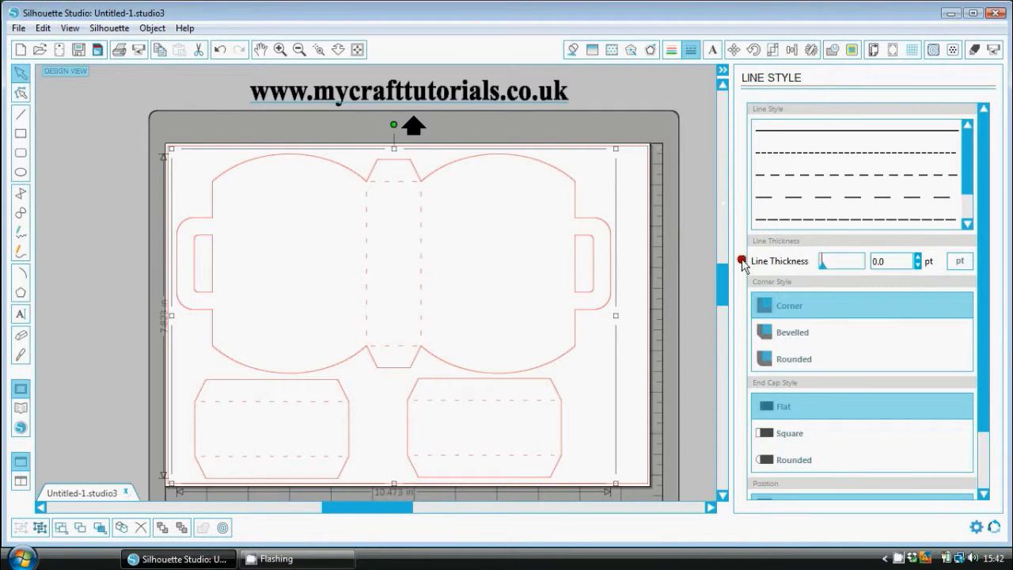
pyautogui.moveTo(762, 277)
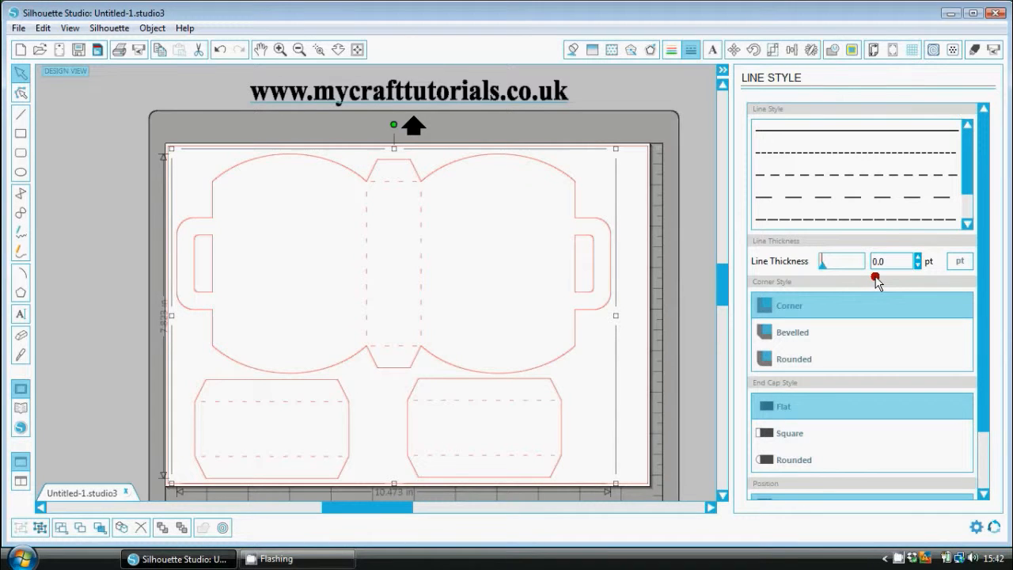
pyautogui.moveTo(887, 283)
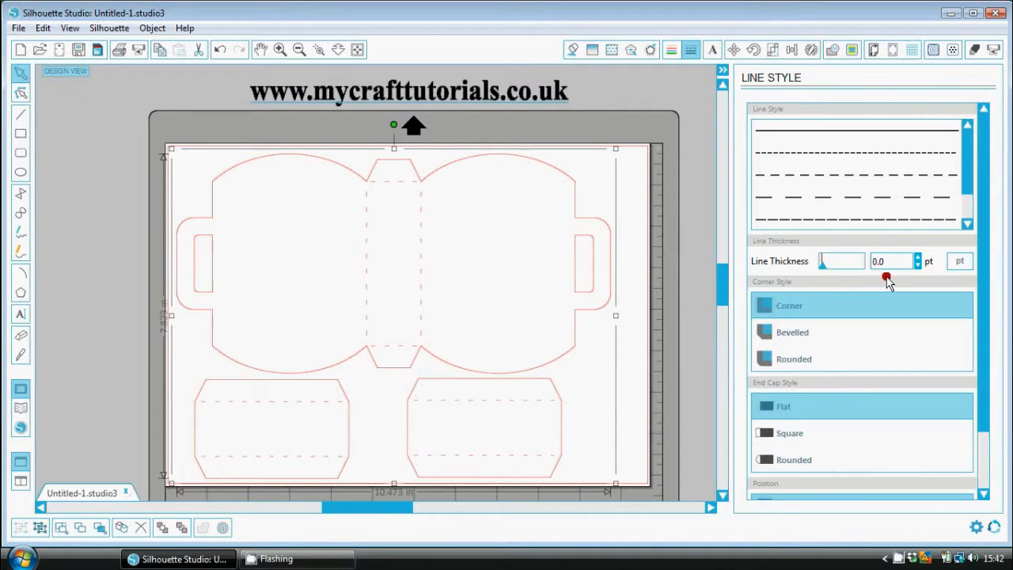
pyautogui.moveTo(884, 285)
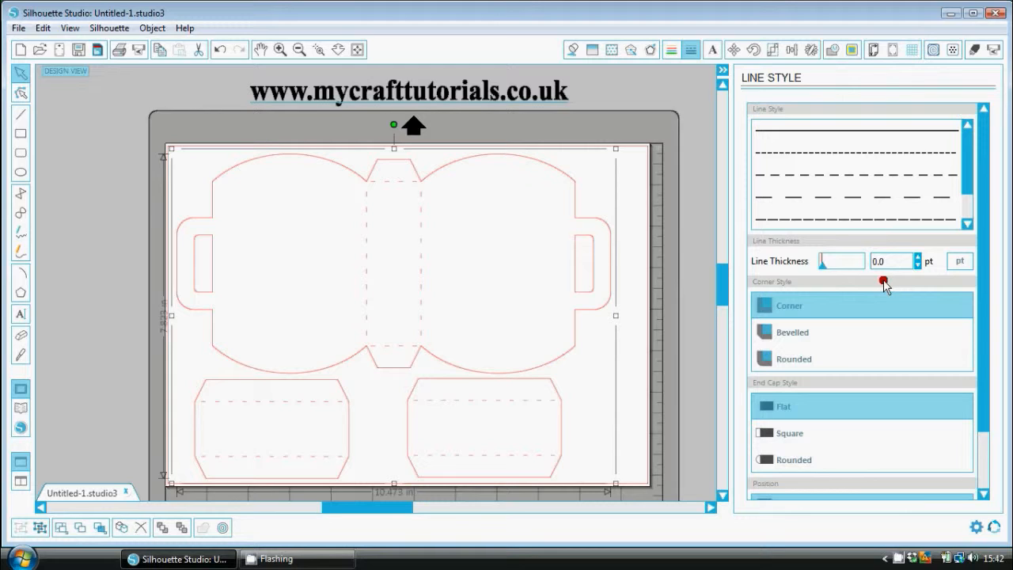
pyautogui.moveTo(925, 269)
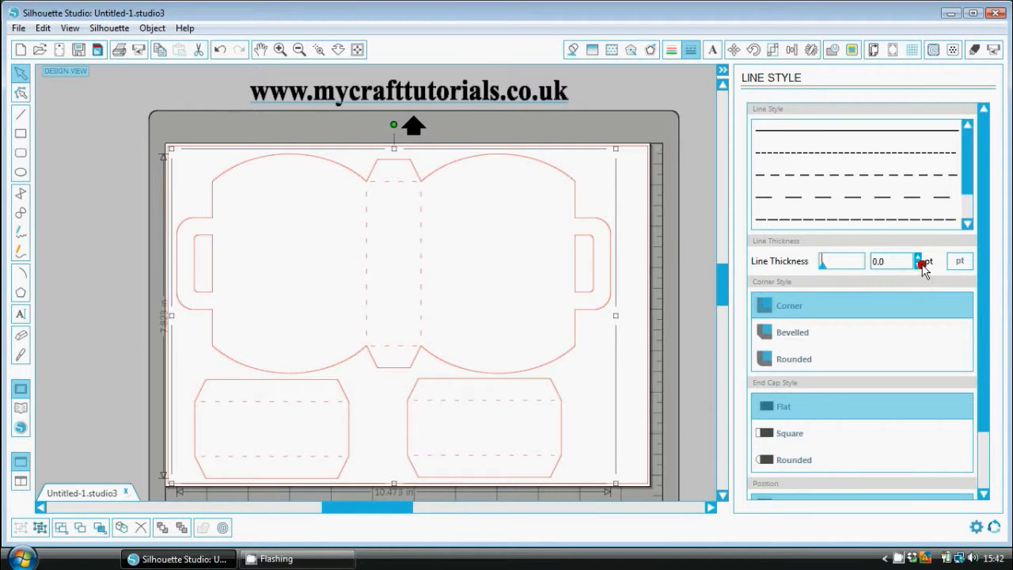
pyautogui.click(918, 257)
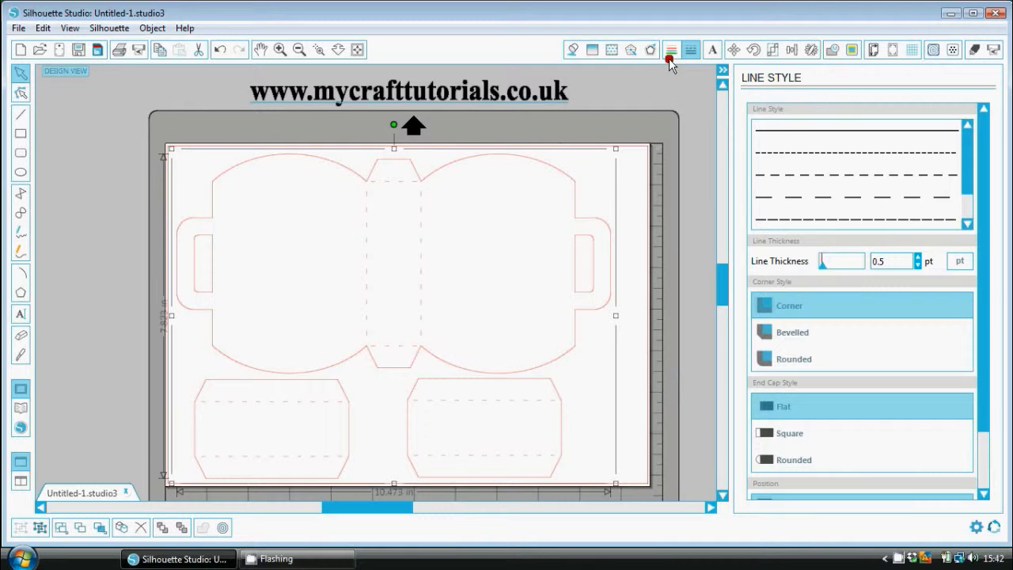
pyautogui.click(672, 49)
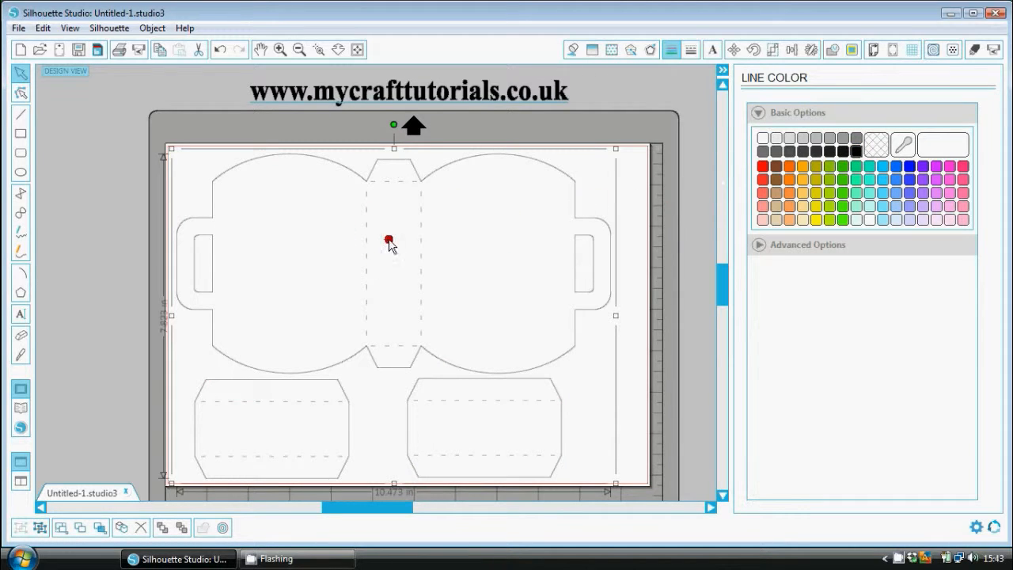
pyautogui.moveTo(627, 281)
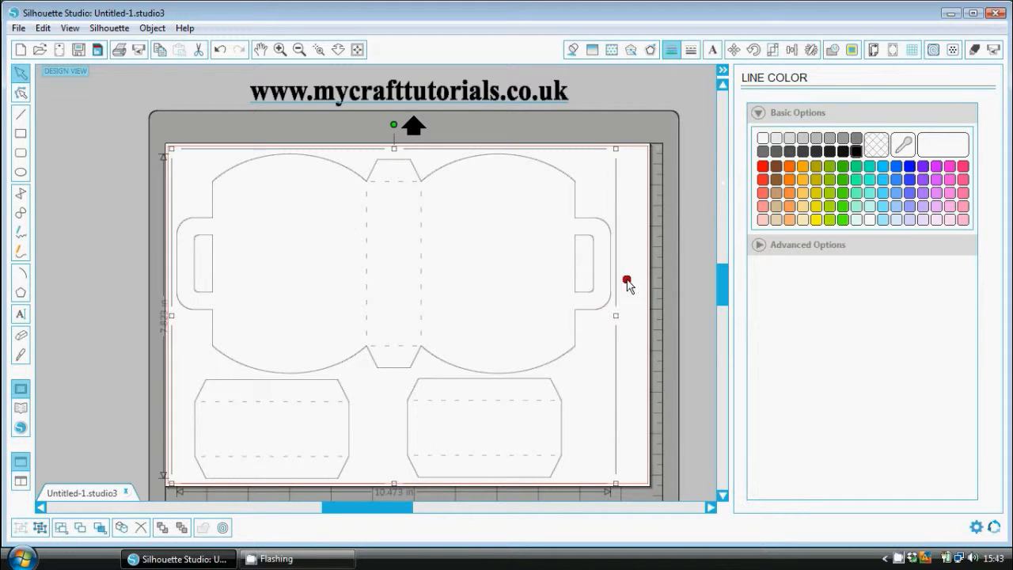
pyautogui.moveTo(636, 268)
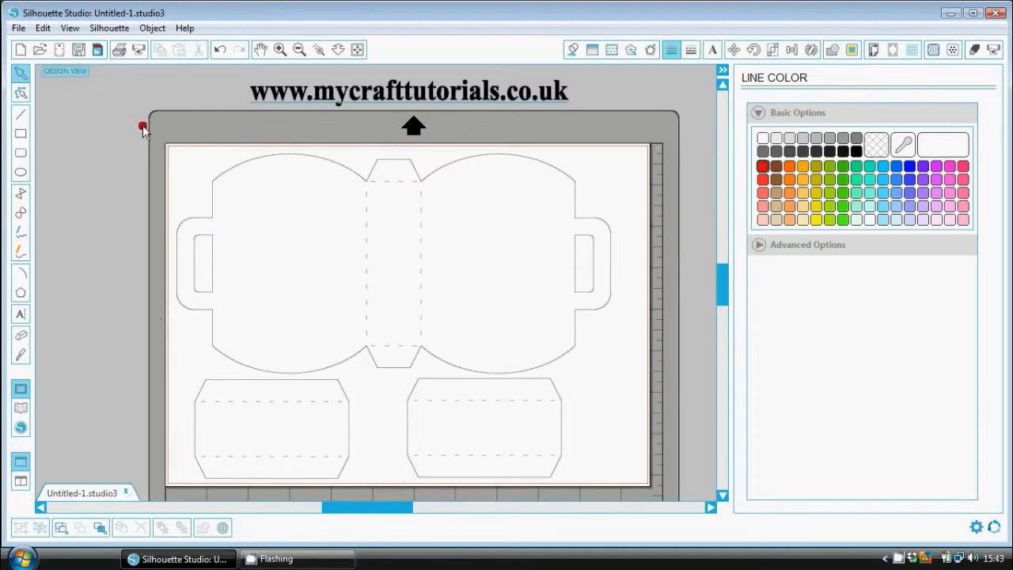
pyautogui.click(117, 49)
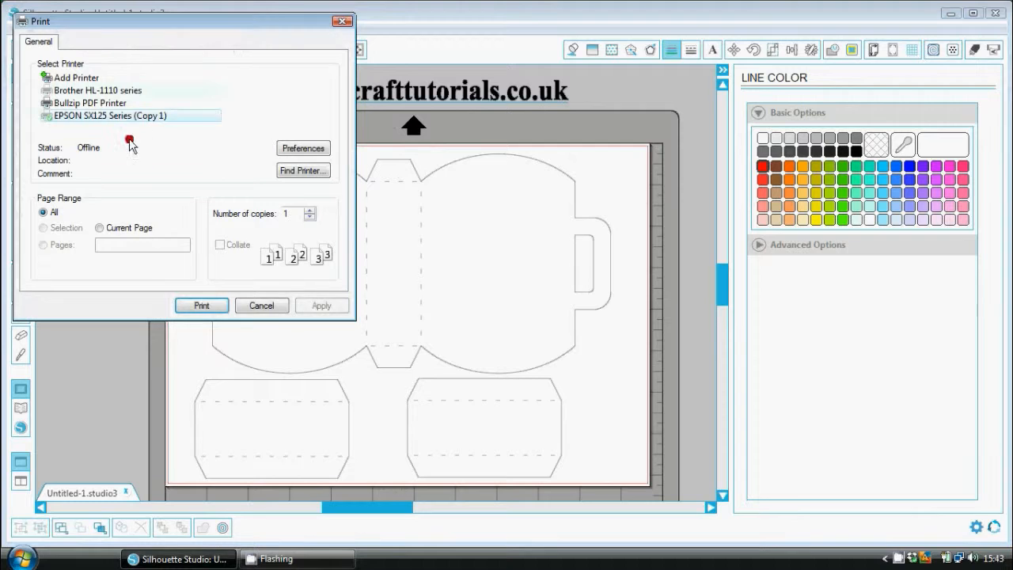
pyautogui.moveTo(182, 266)
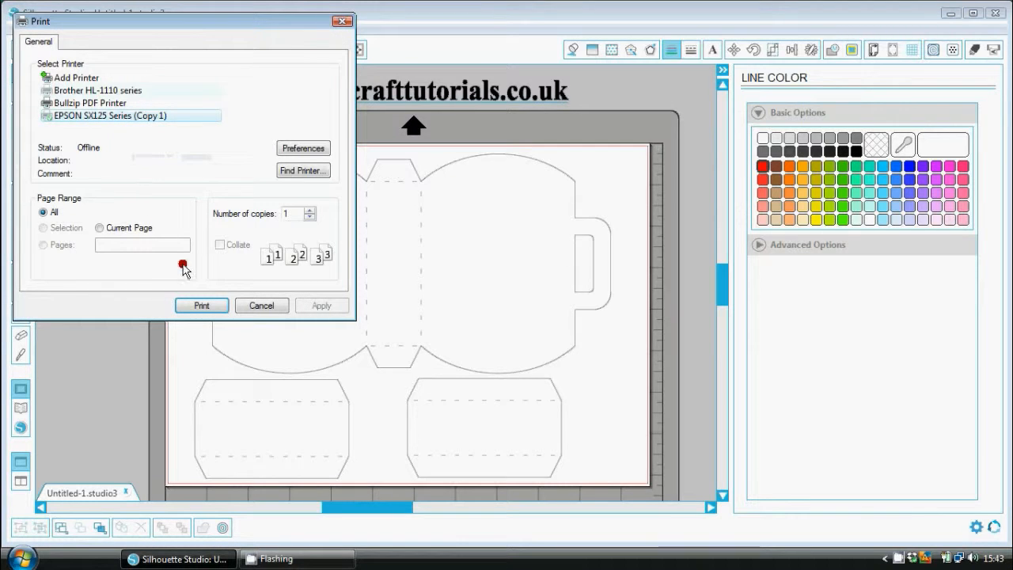
pyautogui.click(261, 306)
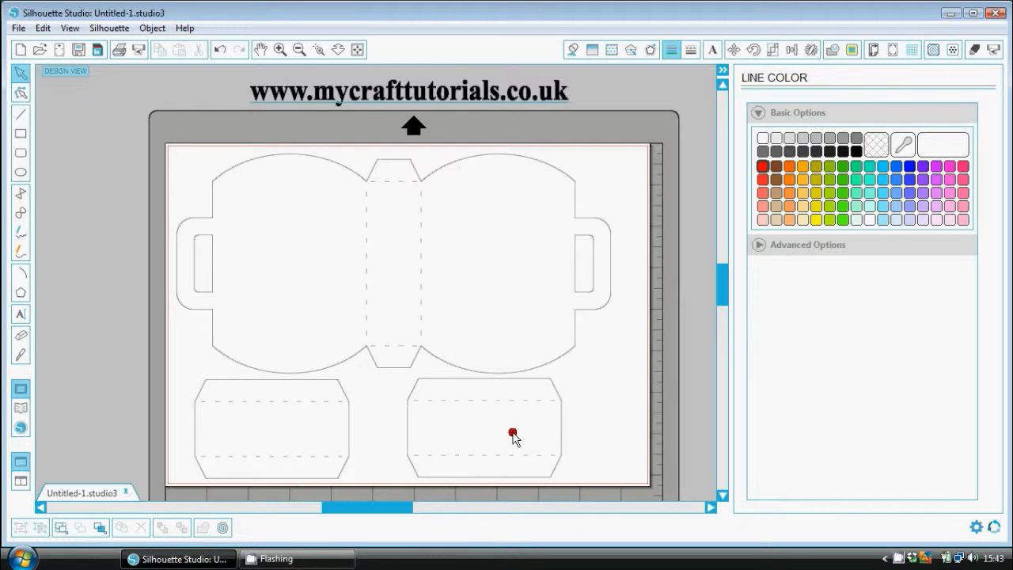
pyautogui.moveTo(498, 374)
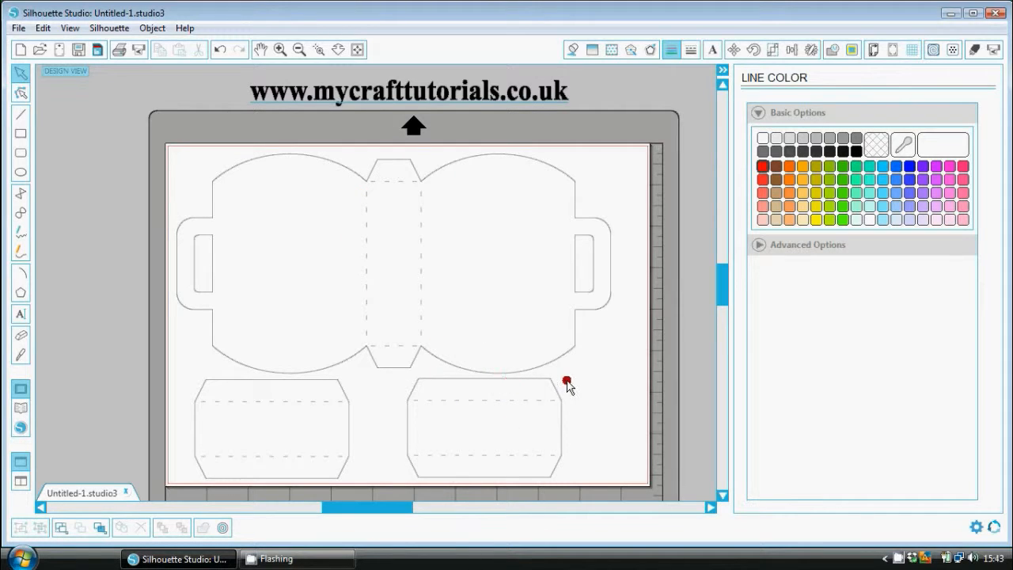
# Reselect the pattern and nudge its line thickness up and down to land on 0.5 pt
pyautogui.click(569, 386)
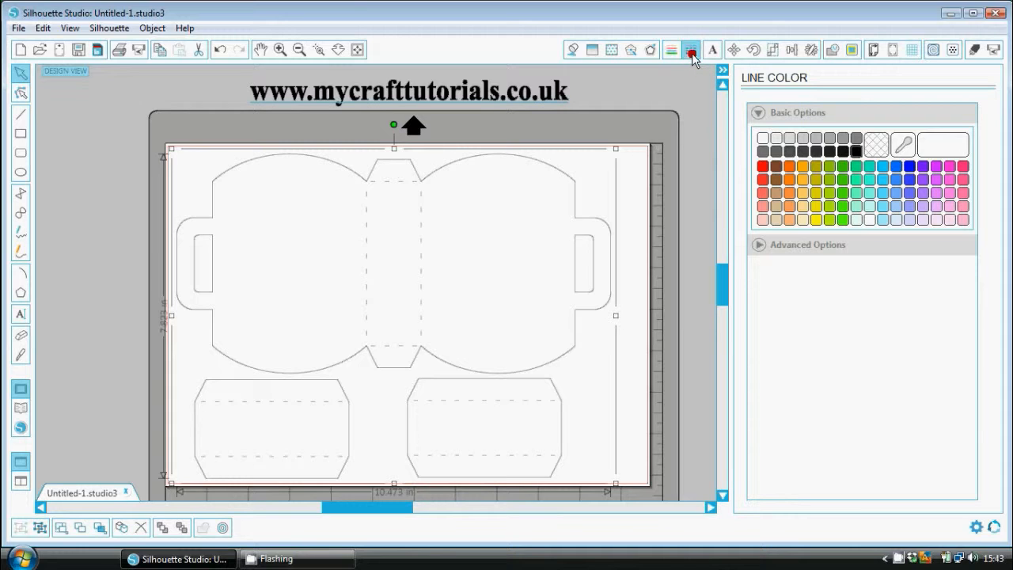
pyautogui.click(690, 49)
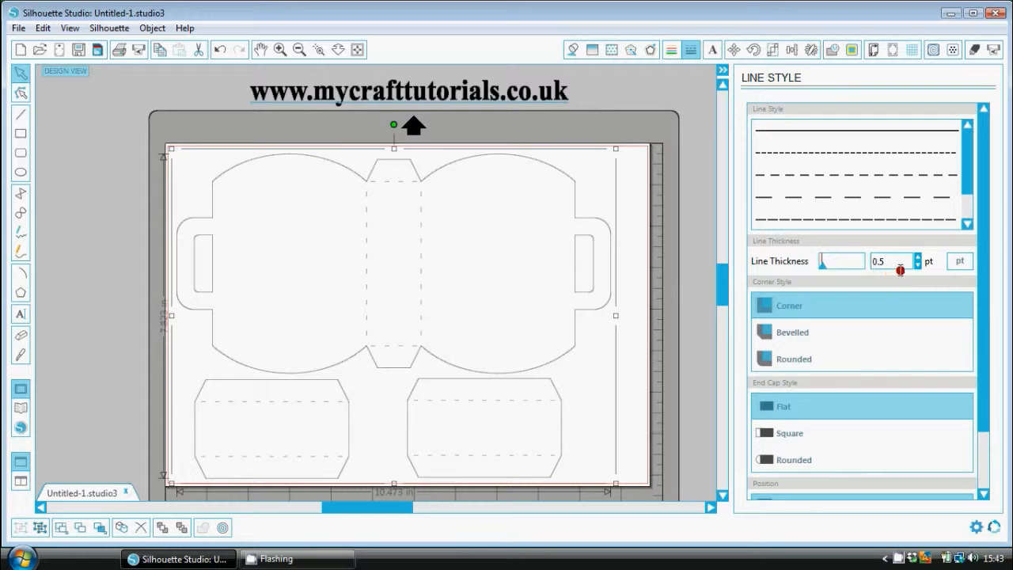
pyautogui.click(917, 257)
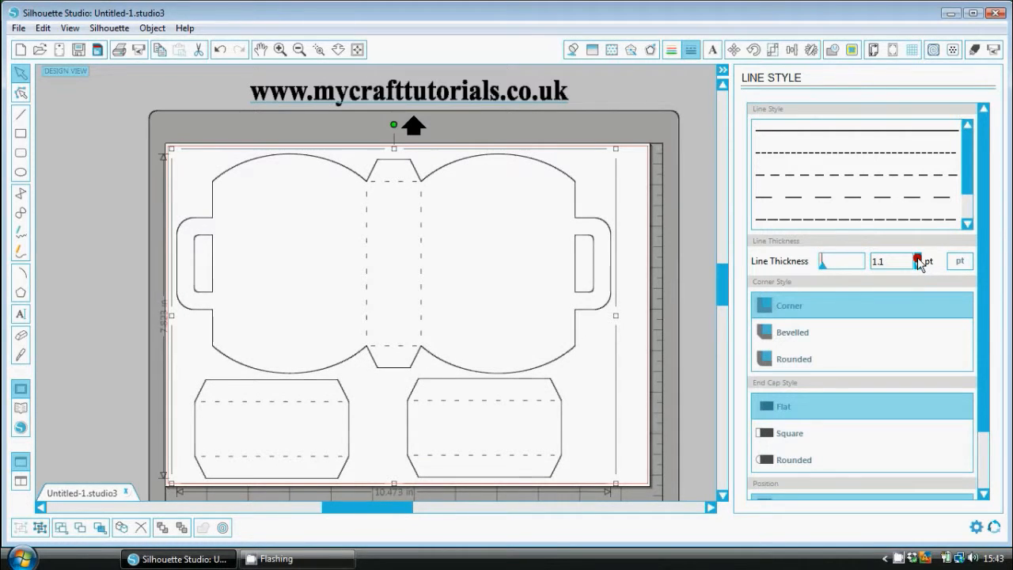
pyautogui.click(918, 256)
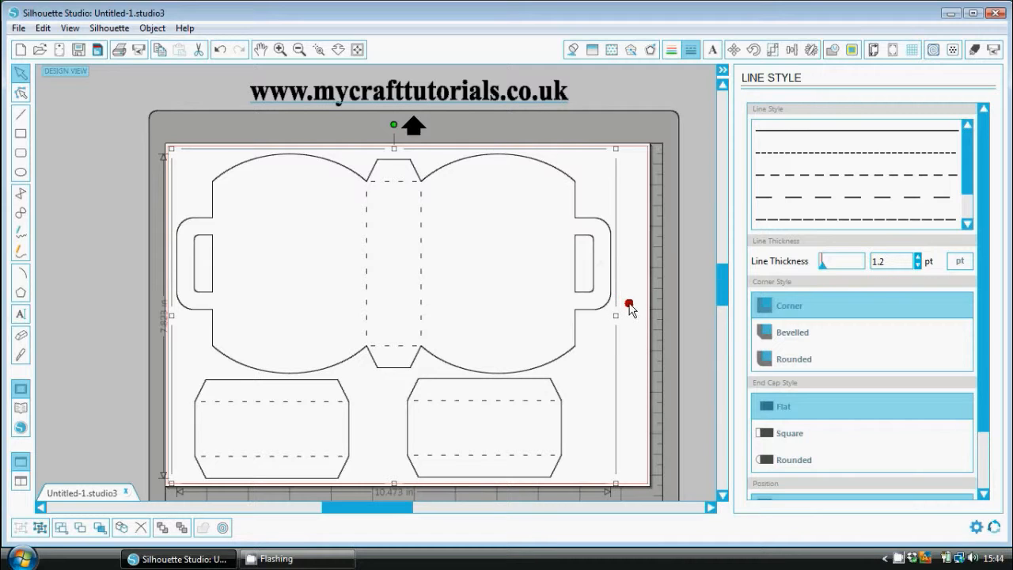
pyautogui.moveTo(630, 304); pyautogui.dragTo(610, 234)
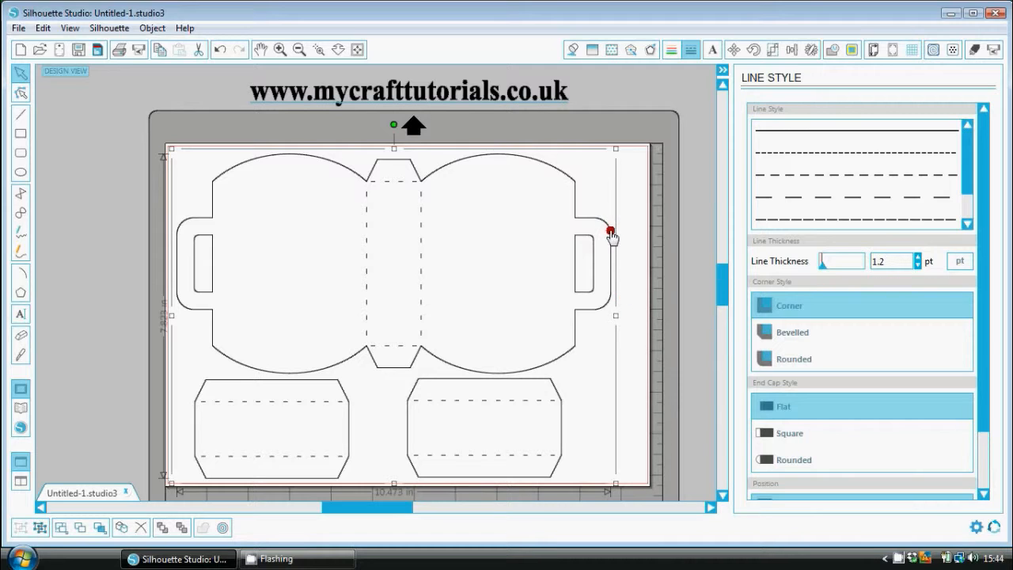
pyautogui.click(916, 266)
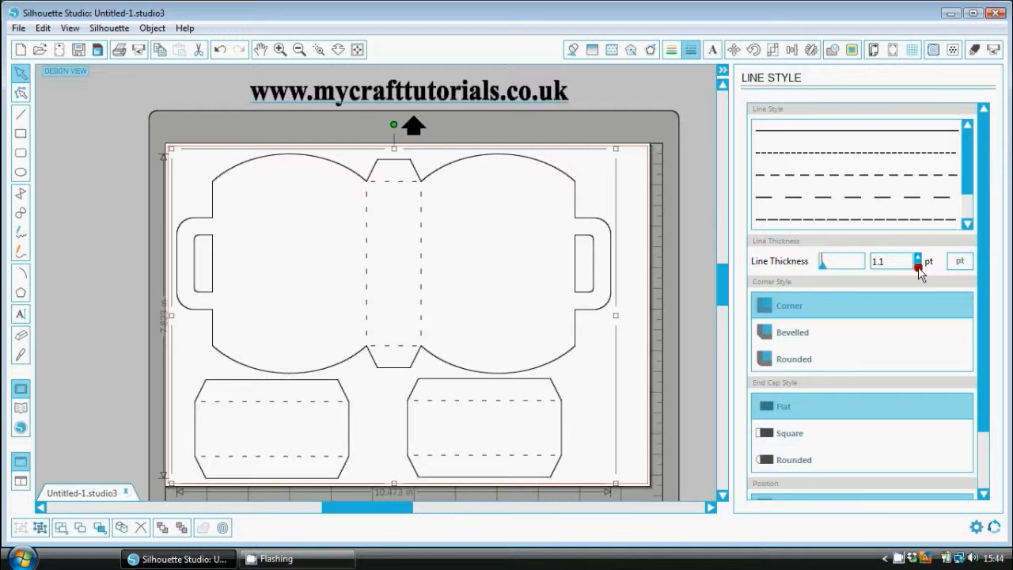
pyautogui.click(918, 266)
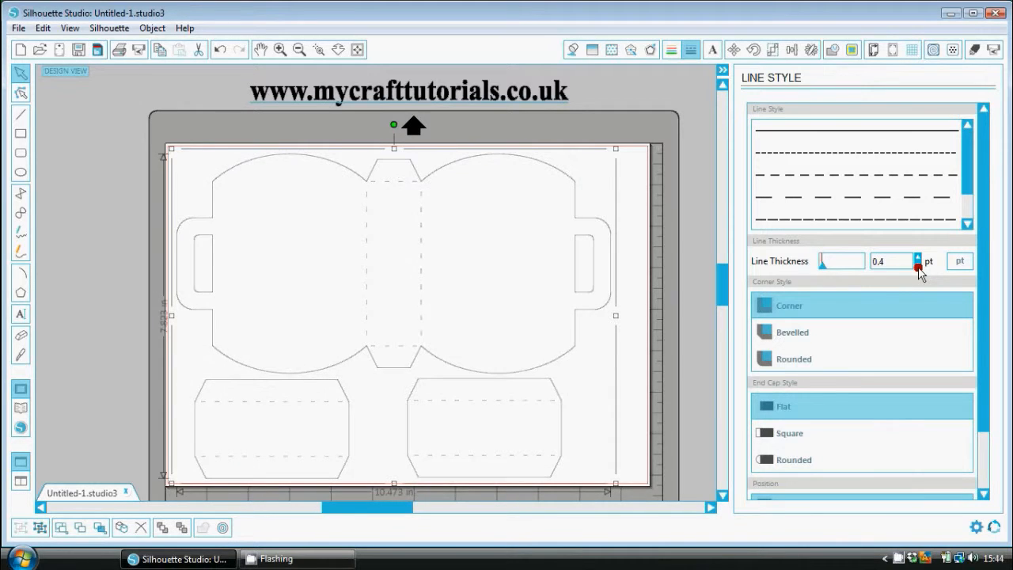
pyautogui.click(918, 256)
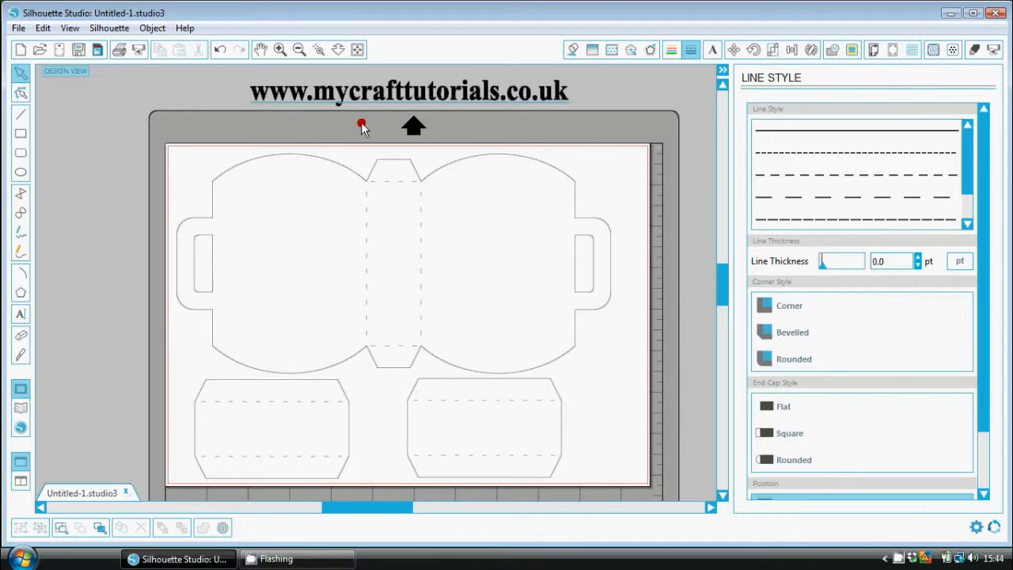
pyautogui.moveTo(503, 130)
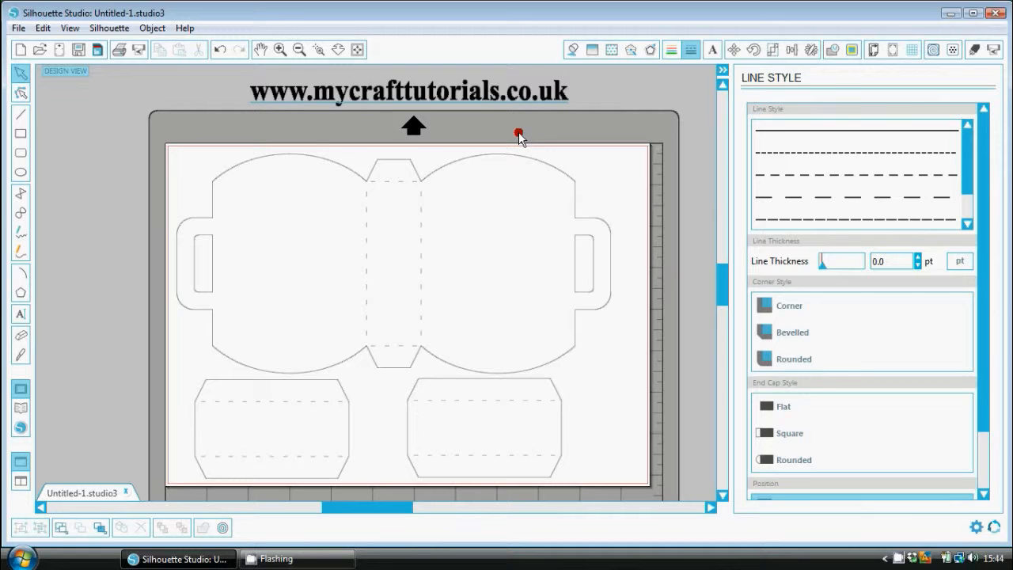
pyautogui.moveTo(519, 139)
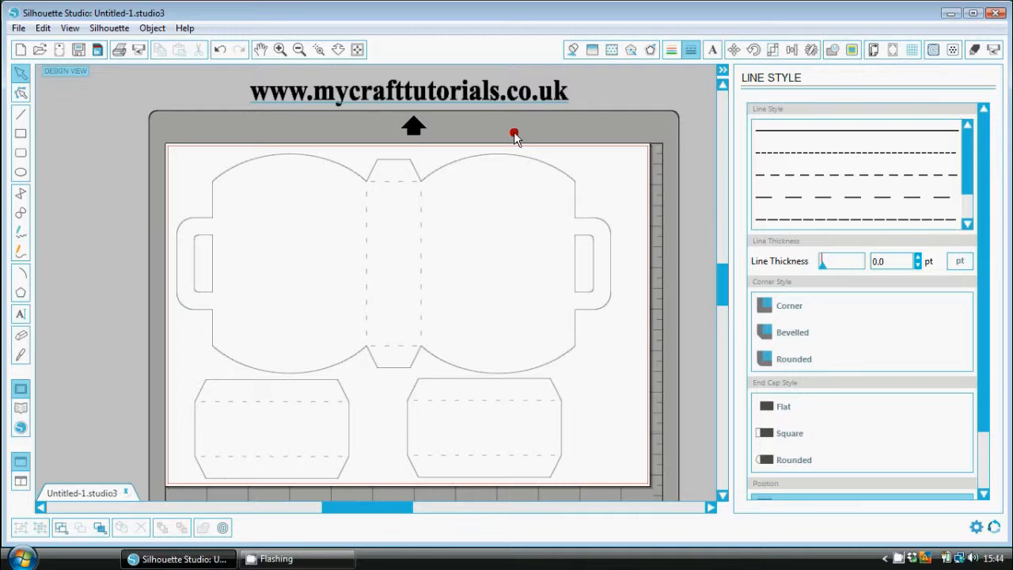
pyautogui.moveTo(513, 141)
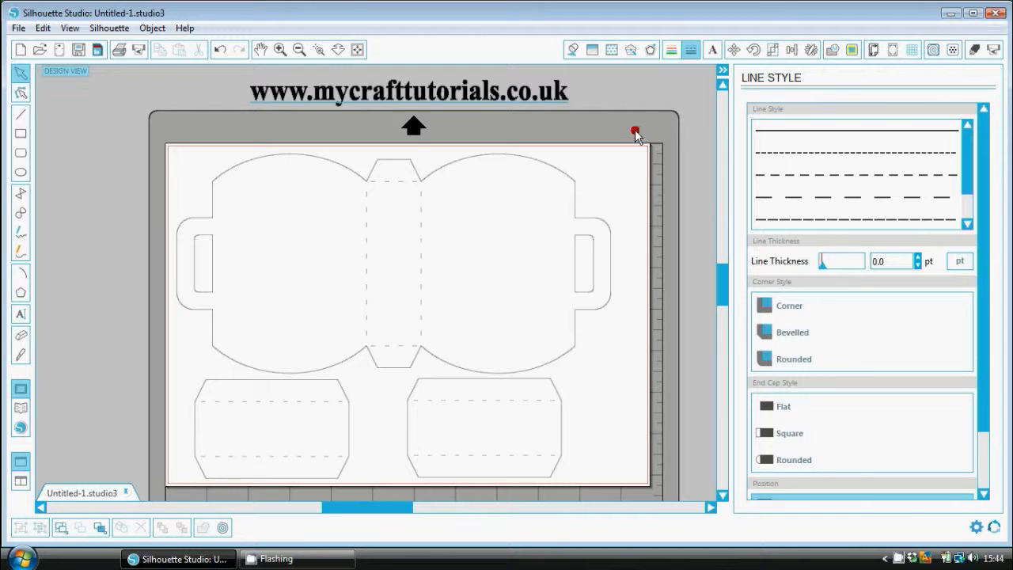
pyautogui.moveTo(79, 229)
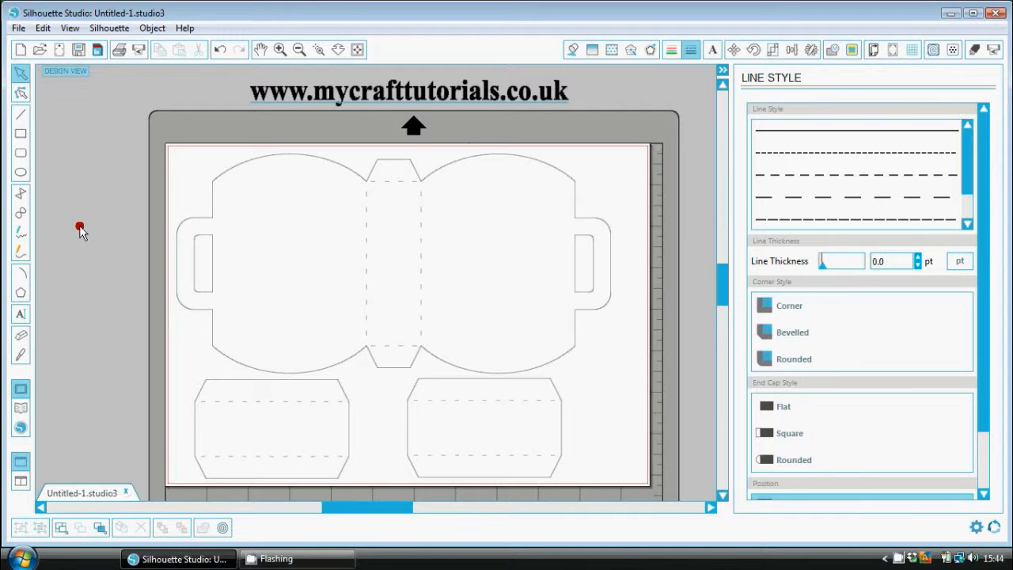